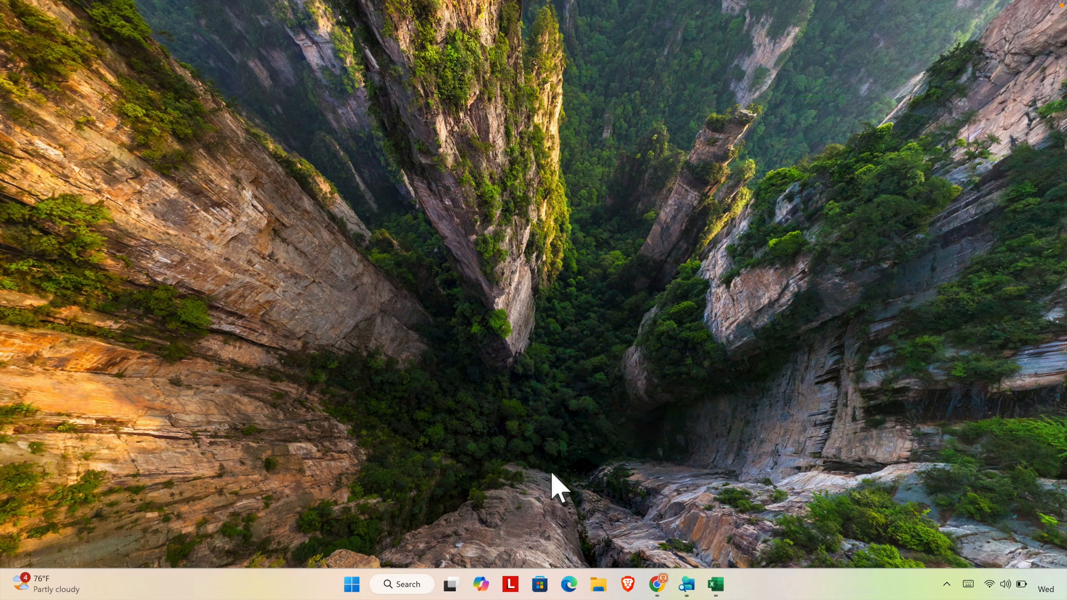
pyautogui.moveTo(438, 552)
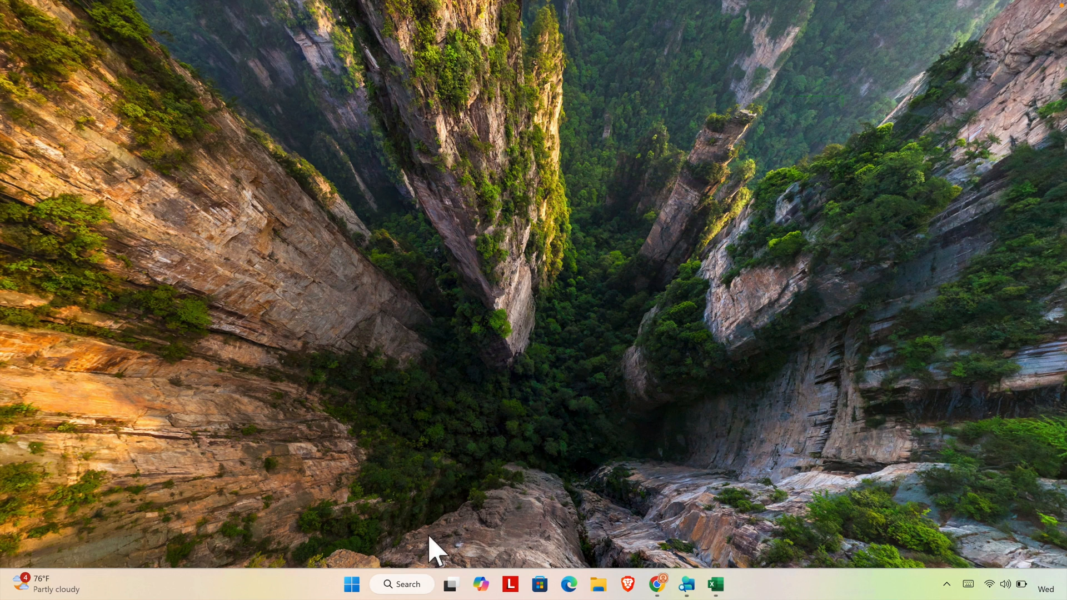
# - Search Windows for 'cpa', then search again for 'capCut' to find the app
pyautogui.click(402, 584)
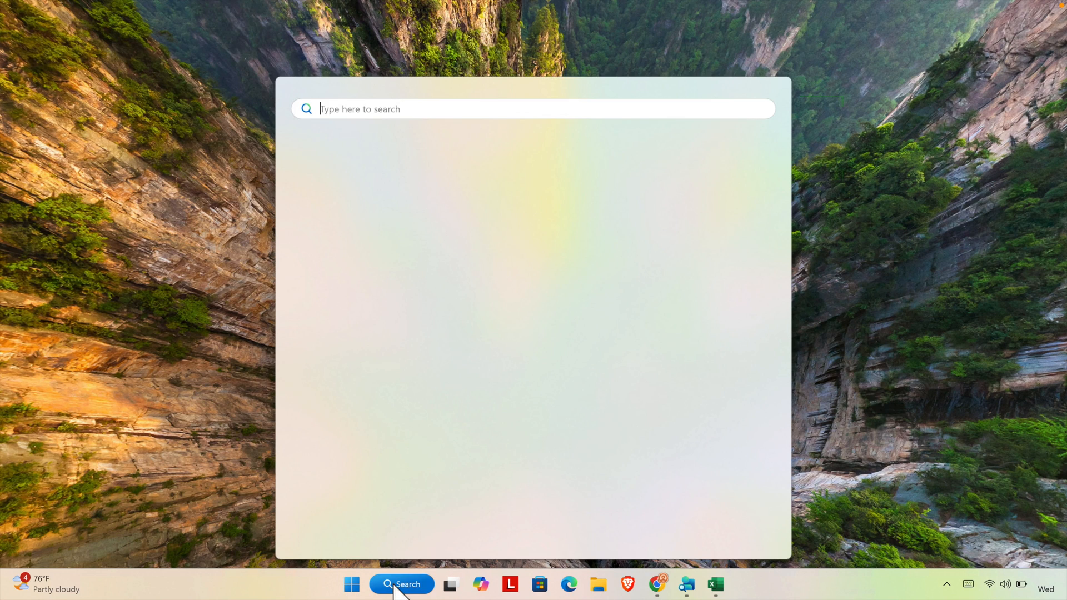
pyautogui.write('cpa')
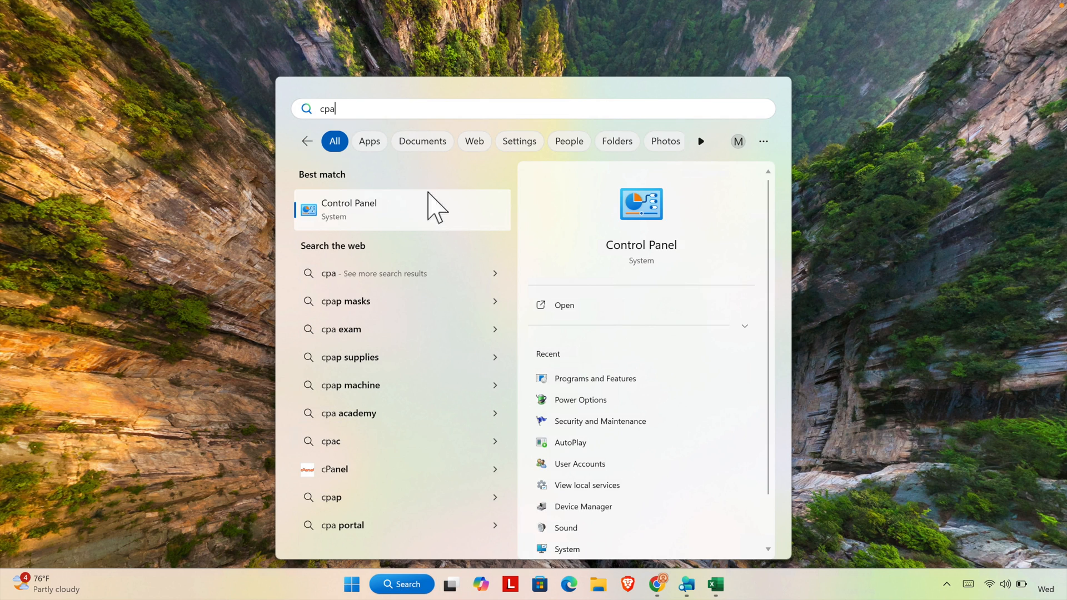
pyautogui.moveTo(495, 591)
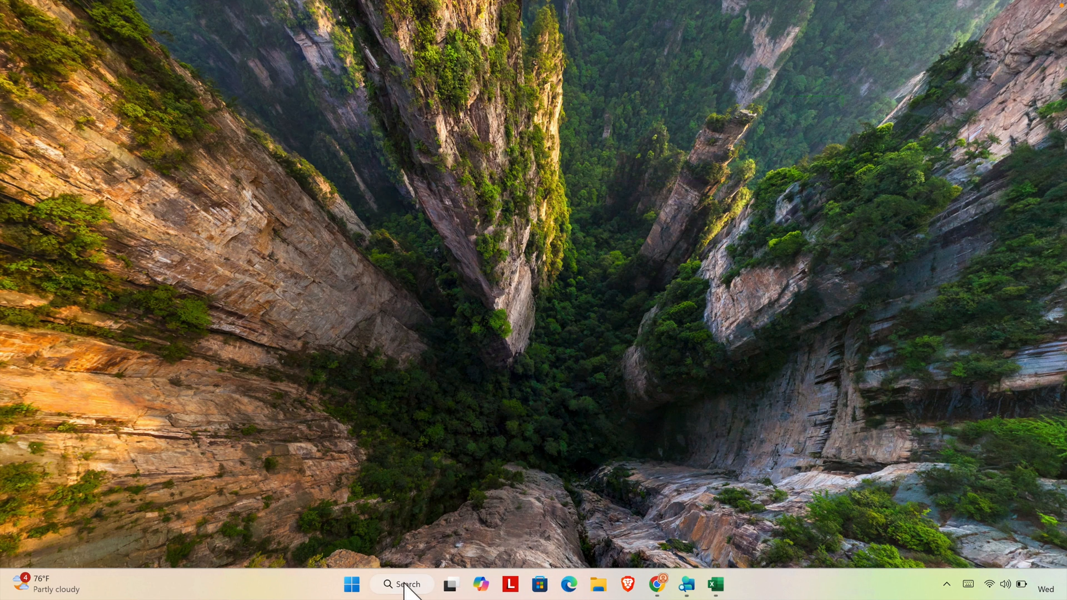
pyautogui.click(401, 584)
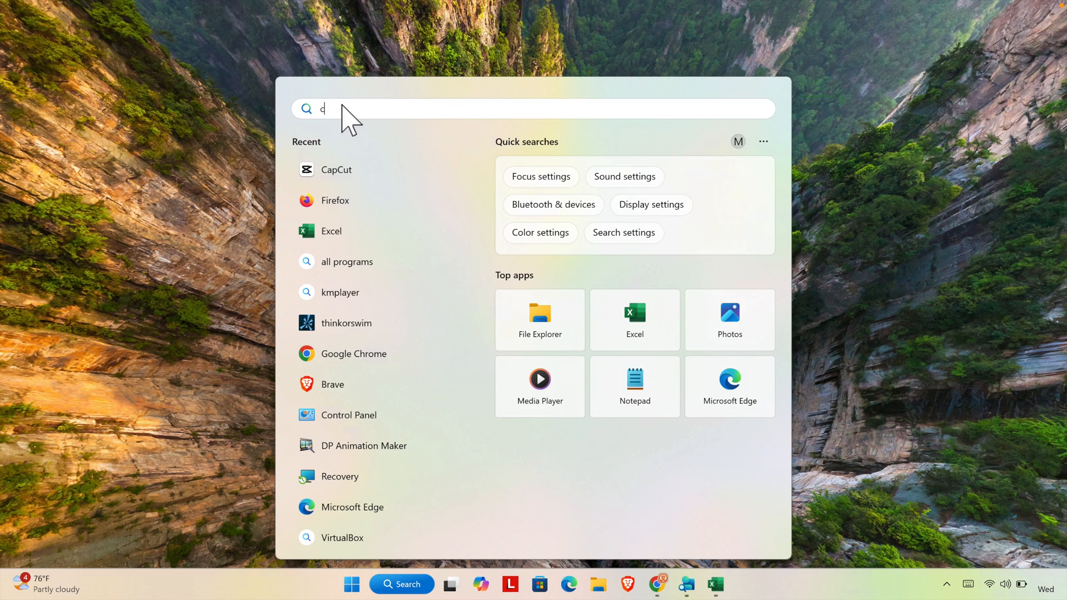
pyautogui.write('apCut')
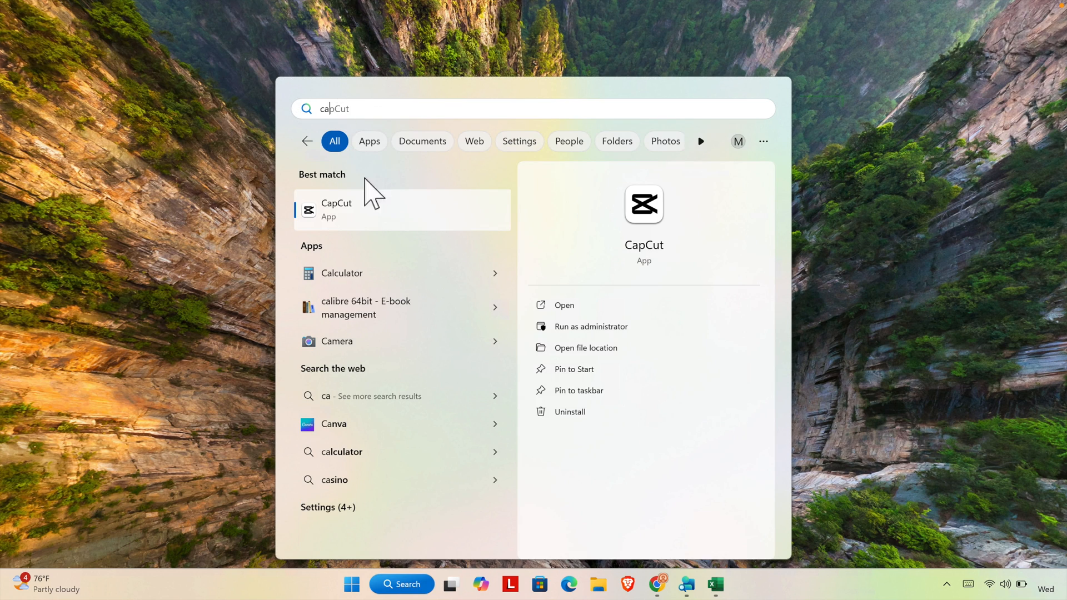
pyautogui.moveTo(375, 224)
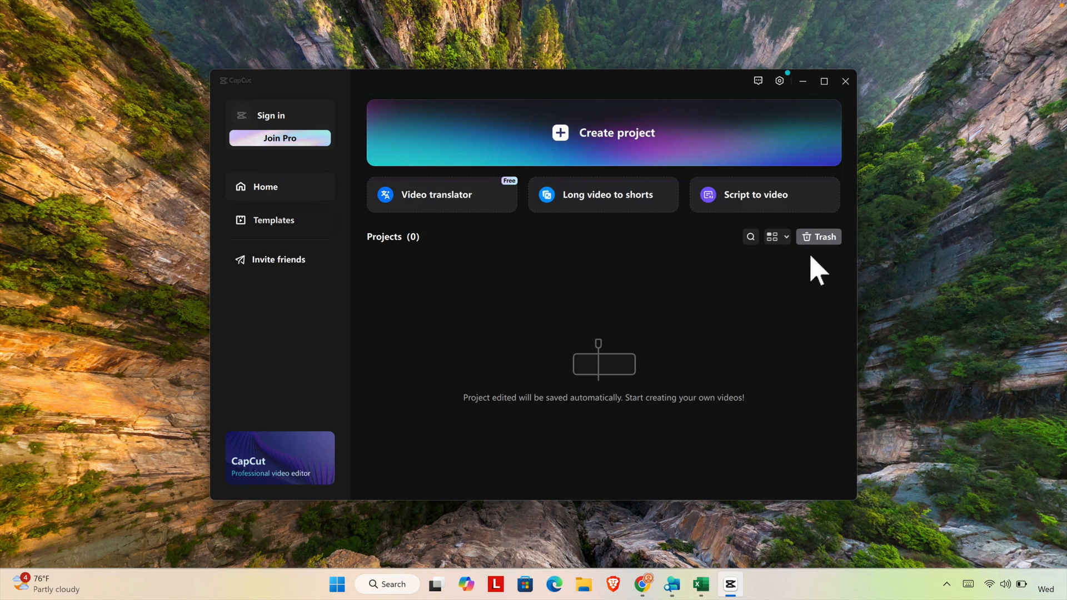
pyautogui.moveTo(803, 109)
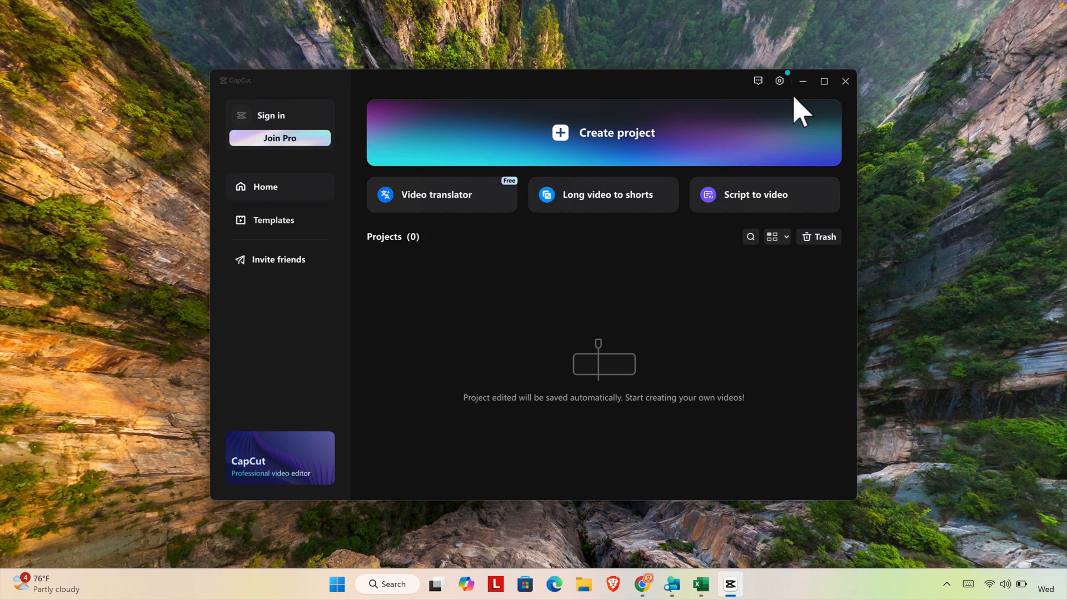
pyautogui.moveTo(780, 81)
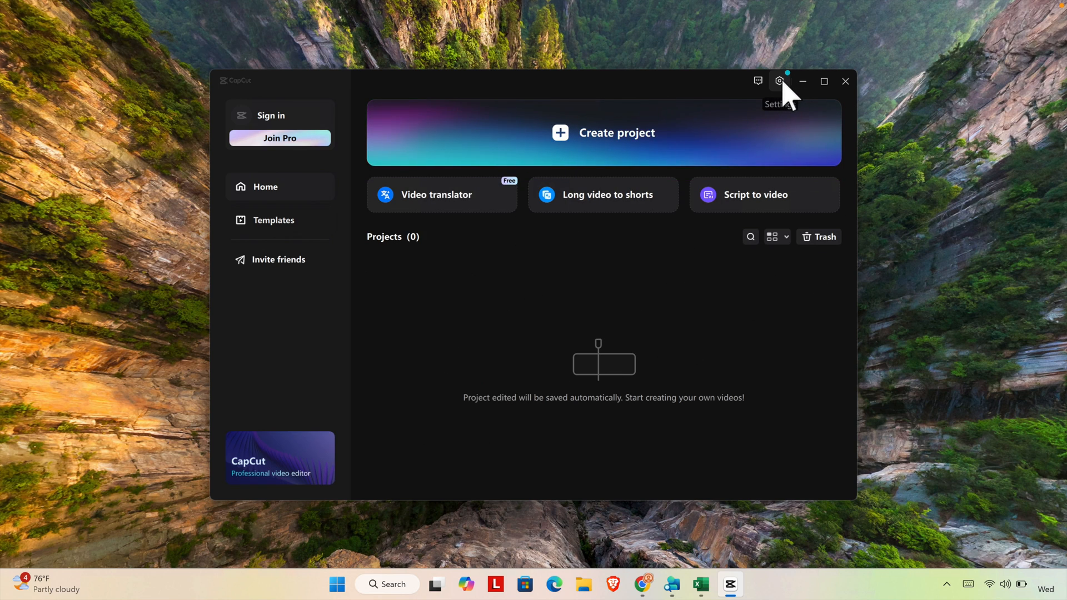
# - Open CapCut's settings menu from the gear icon in the title bar
pyautogui.click(779, 80)
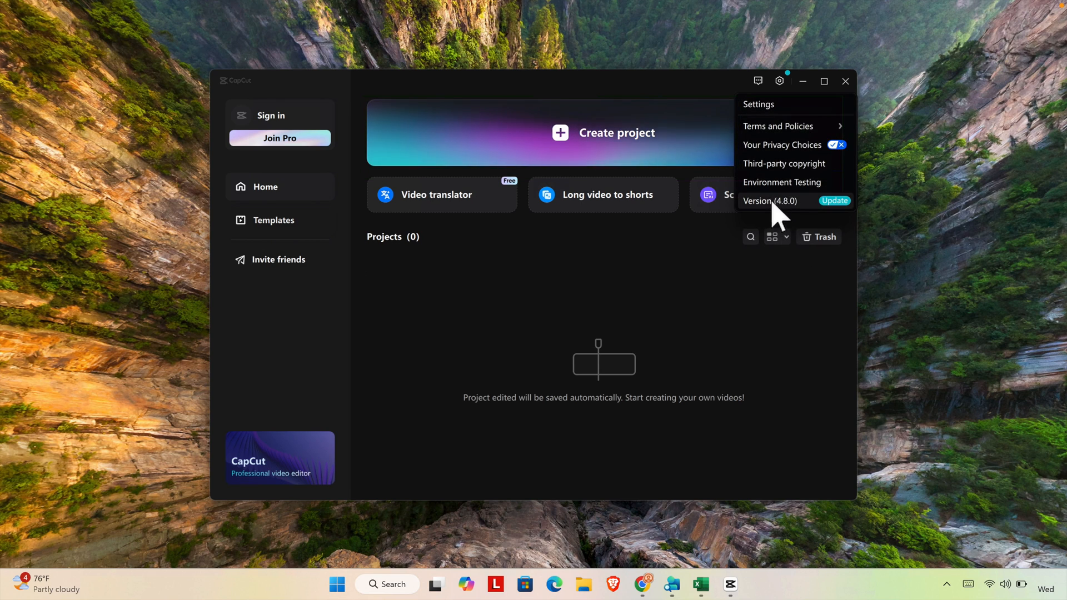
# - Open the 'Version (4.8.0) Update' entry to see the 6.4.0 update details
pyautogui.click(834, 200)
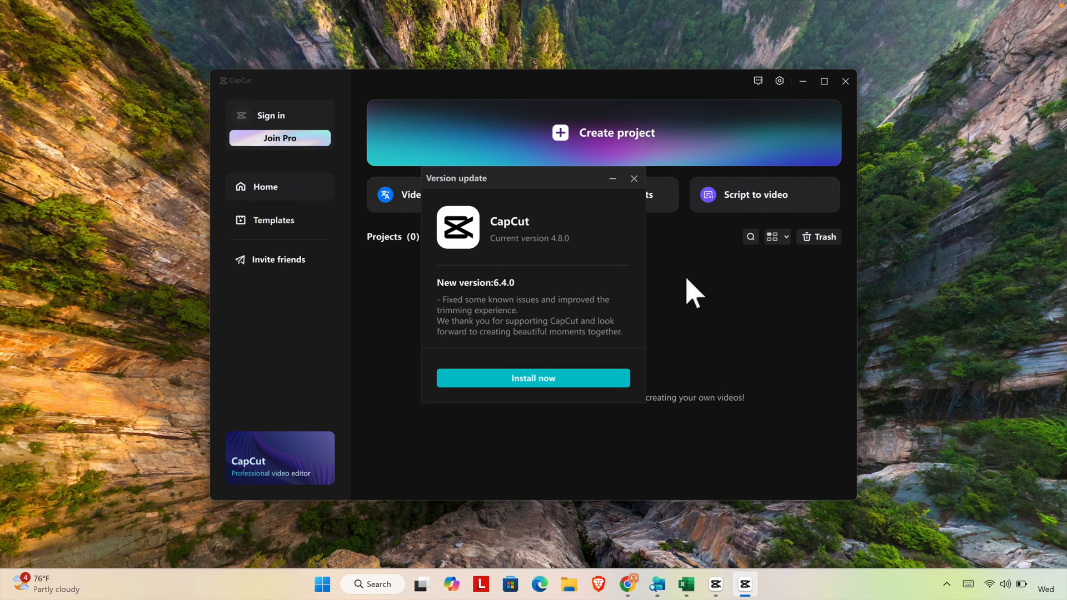
pyautogui.moveTo(595, 204)
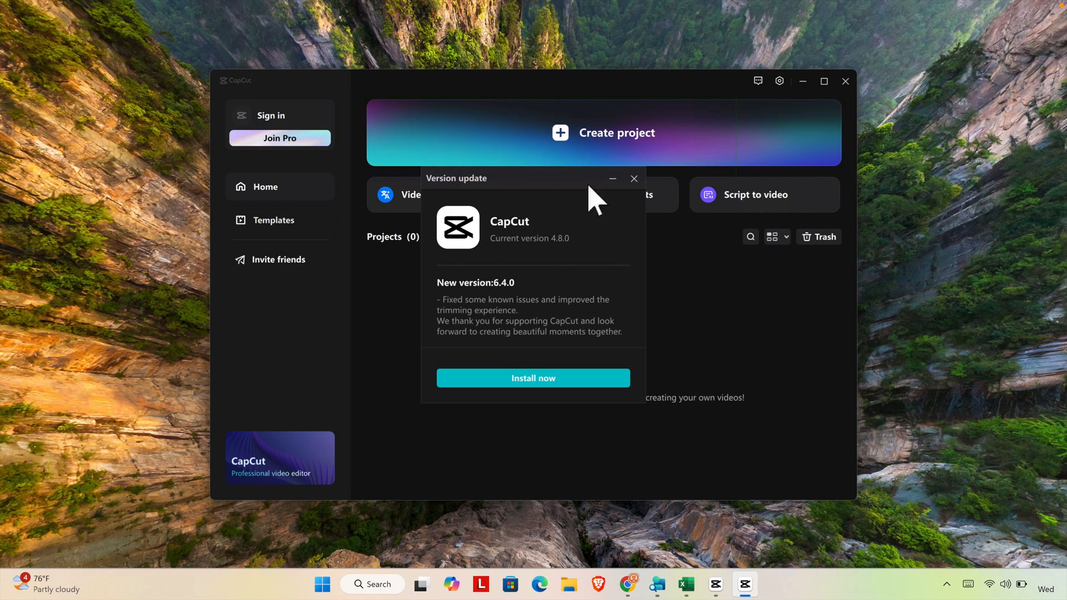
pyautogui.moveTo(748, 340)
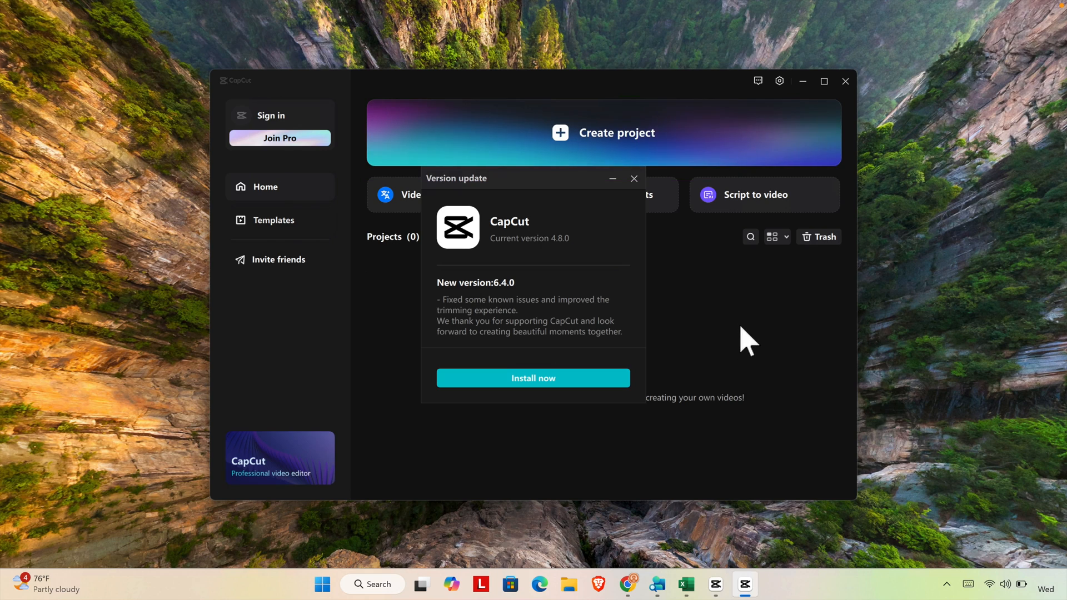
pyautogui.moveTo(467, 302)
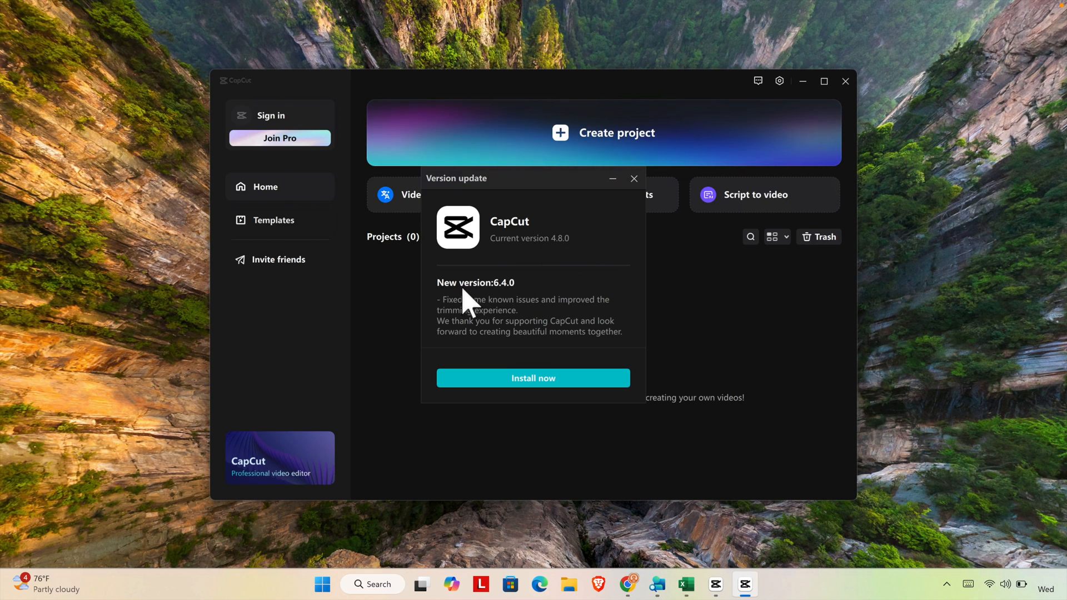
pyautogui.moveTo(537, 286)
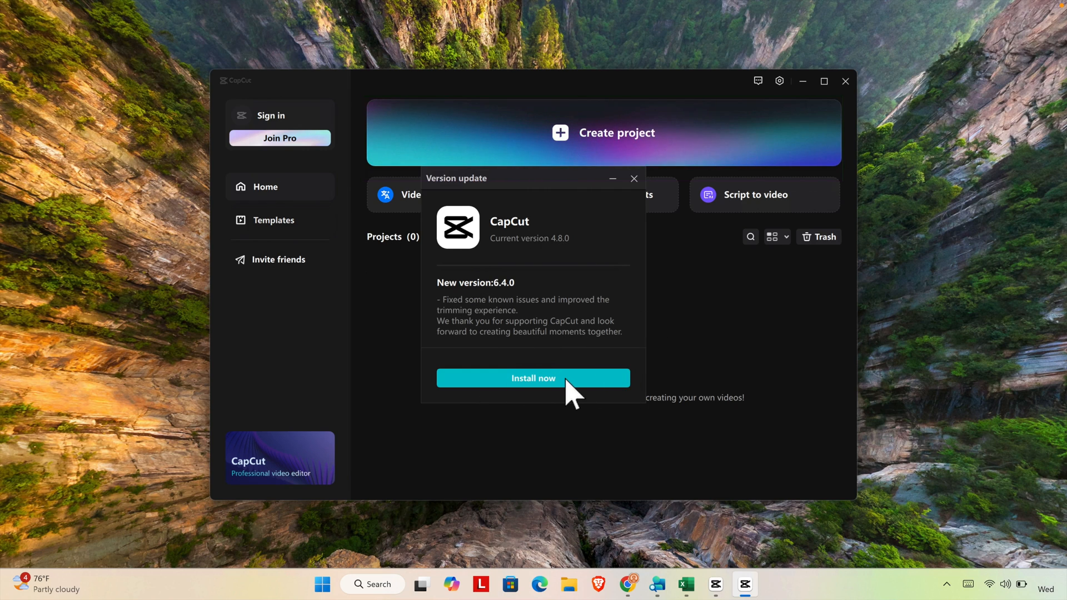
# - Start installing CapCut 6.4.0 with 'Install now' and wait for it to download
pyautogui.click(533, 378)
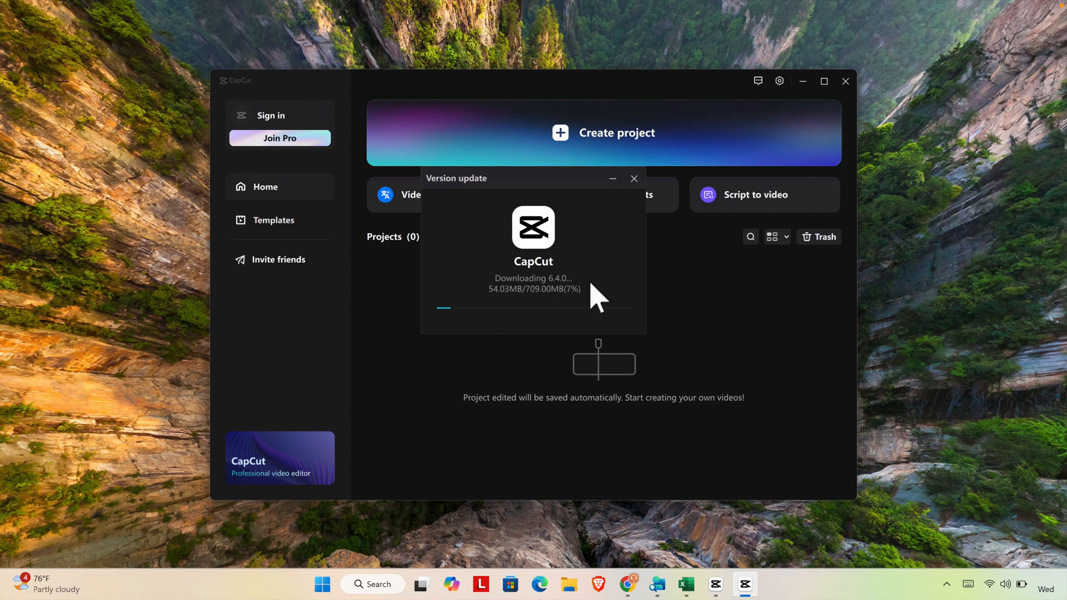
pyautogui.moveTo(485, 316)
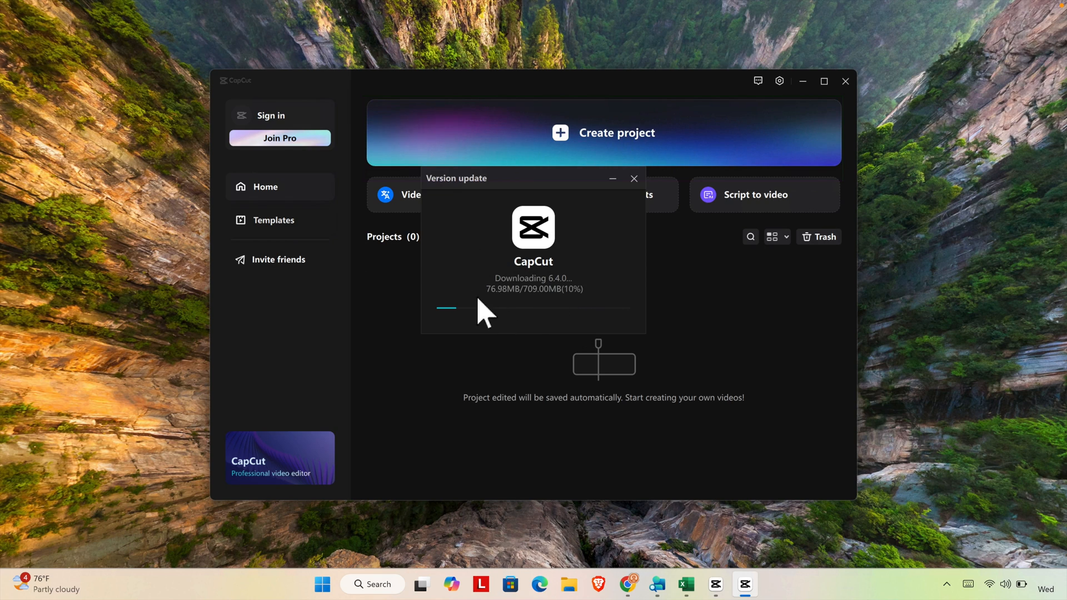
pyautogui.moveTo(439, 204)
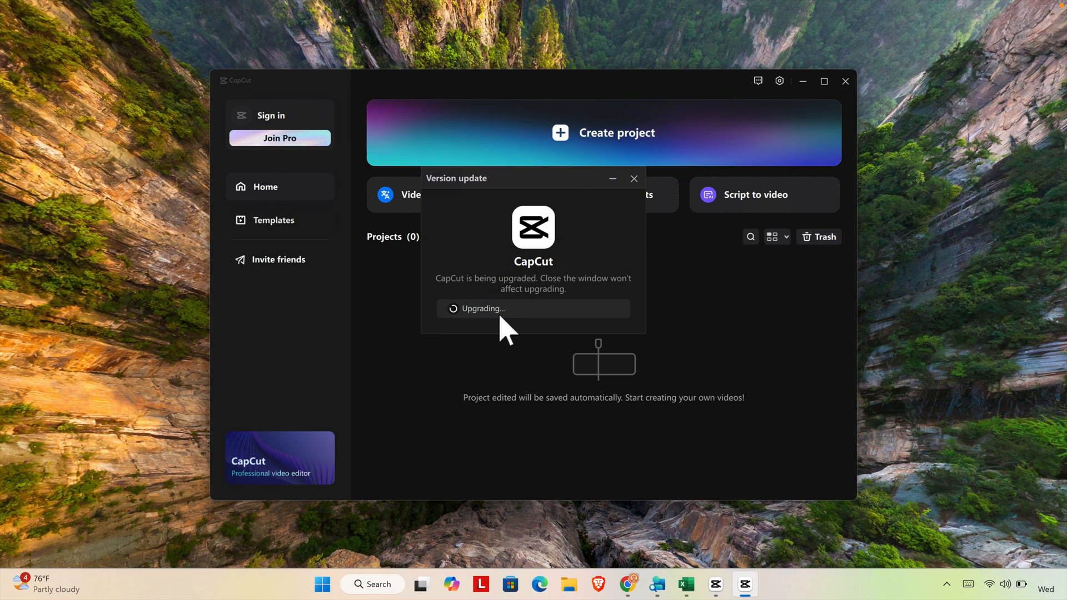
pyautogui.moveTo(646, 361)
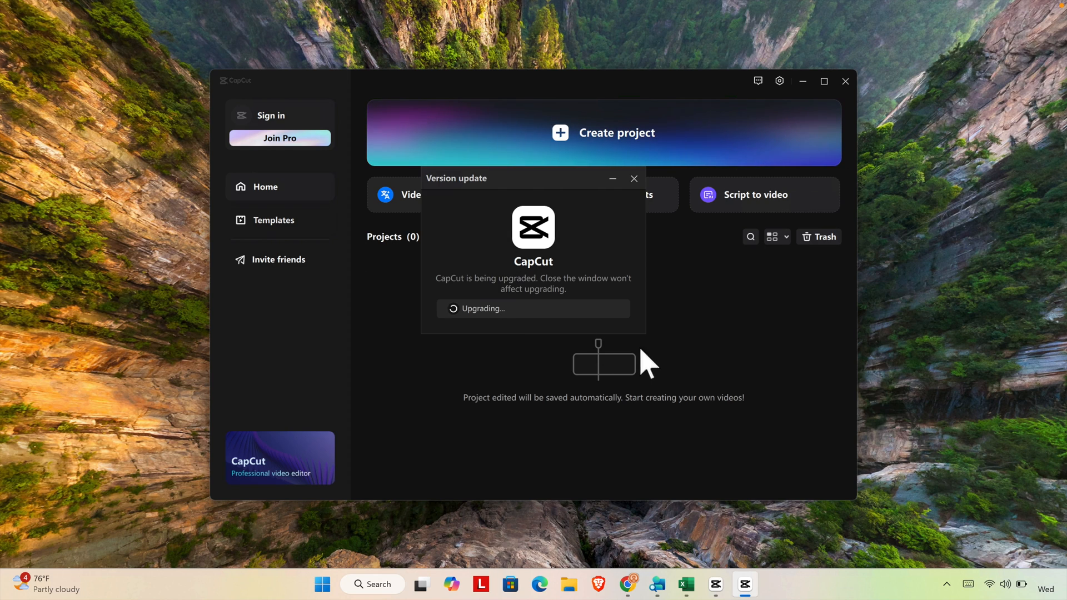
pyautogui.moveTo(572, 364)
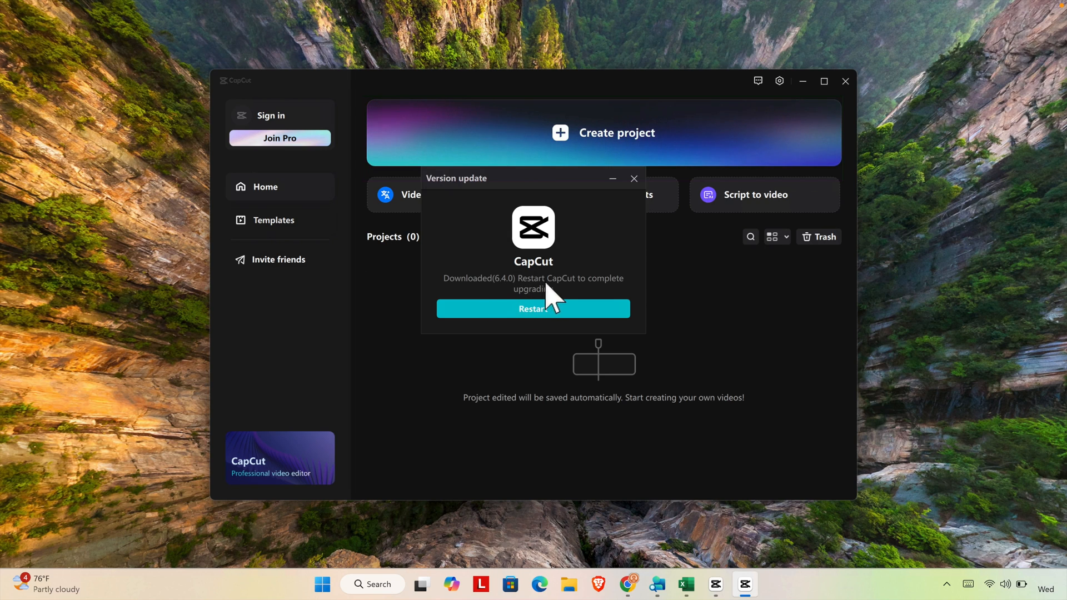
pyautogui.moveTo(534, 323)
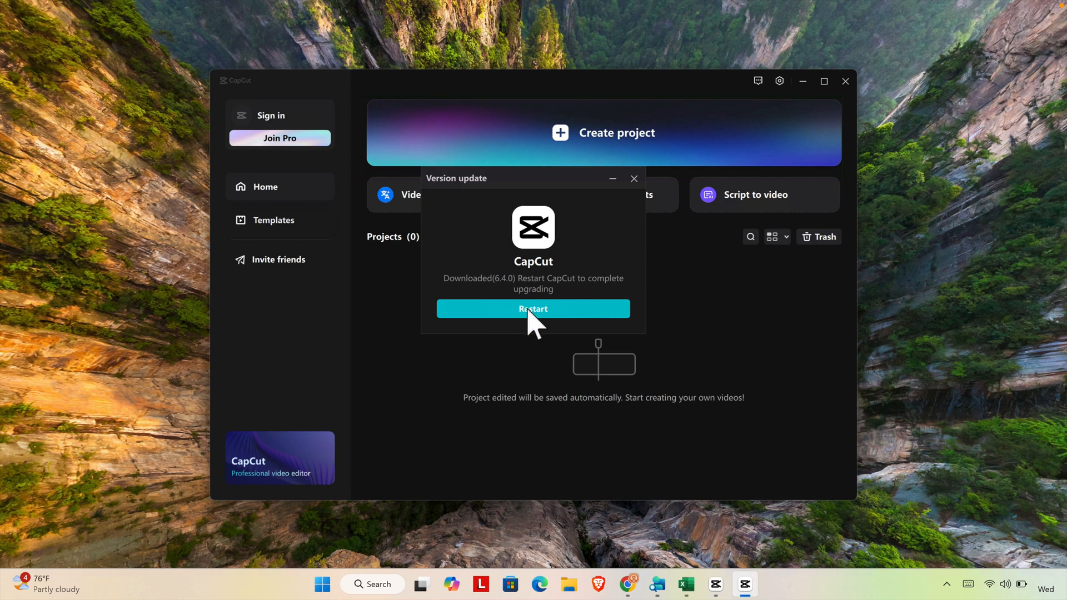
# - Restart CapCut to finish the 6.4.0 upgrade and bring the relaunched app forward
pyautogui.click(533, 308)
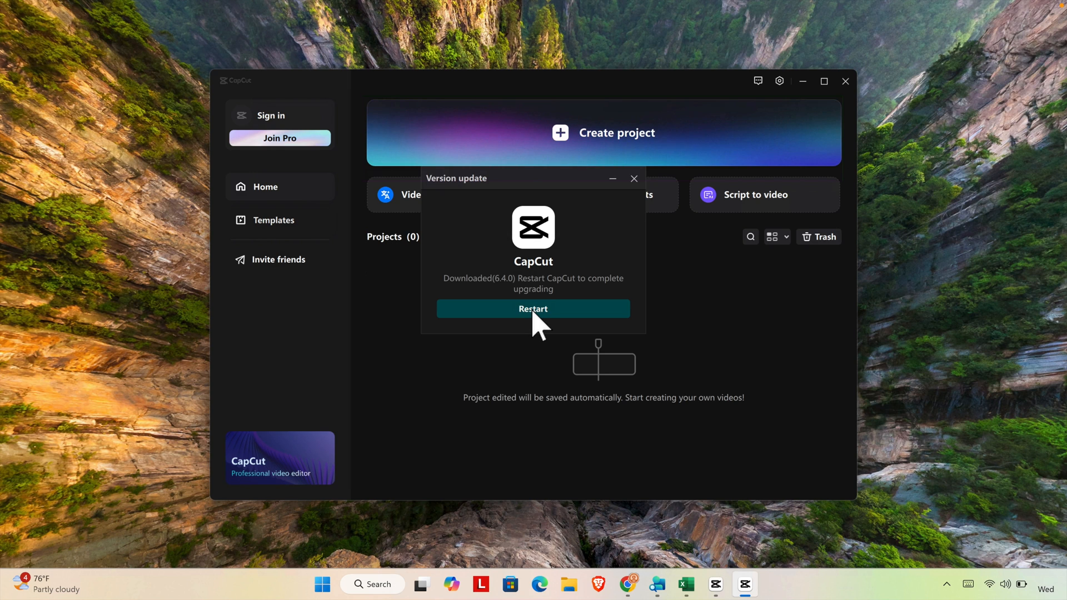
pyautogui.click(533, 308)
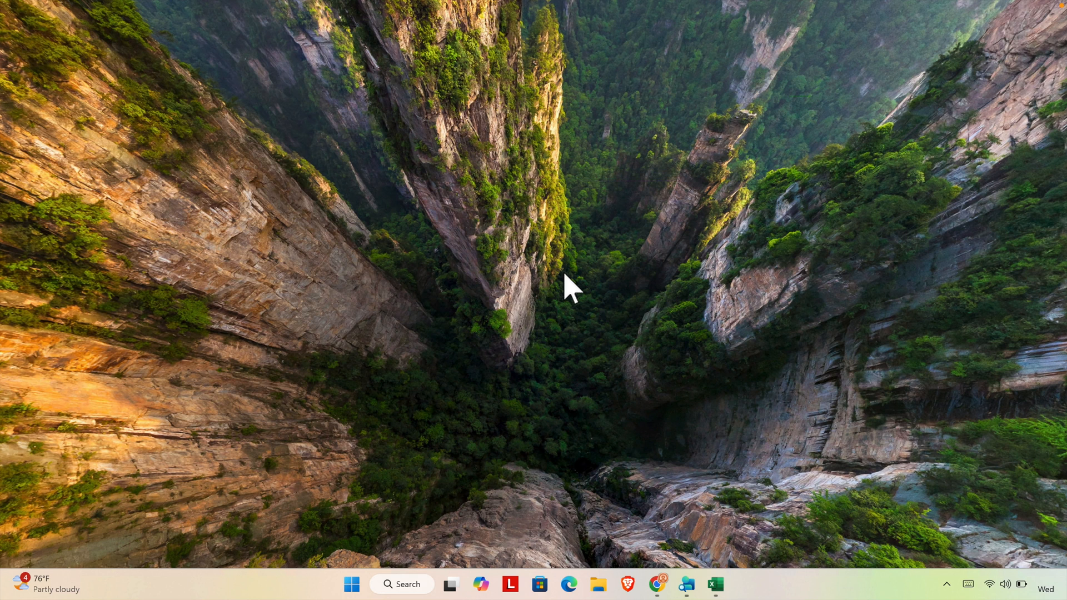
pyautogui.click(730, 584)
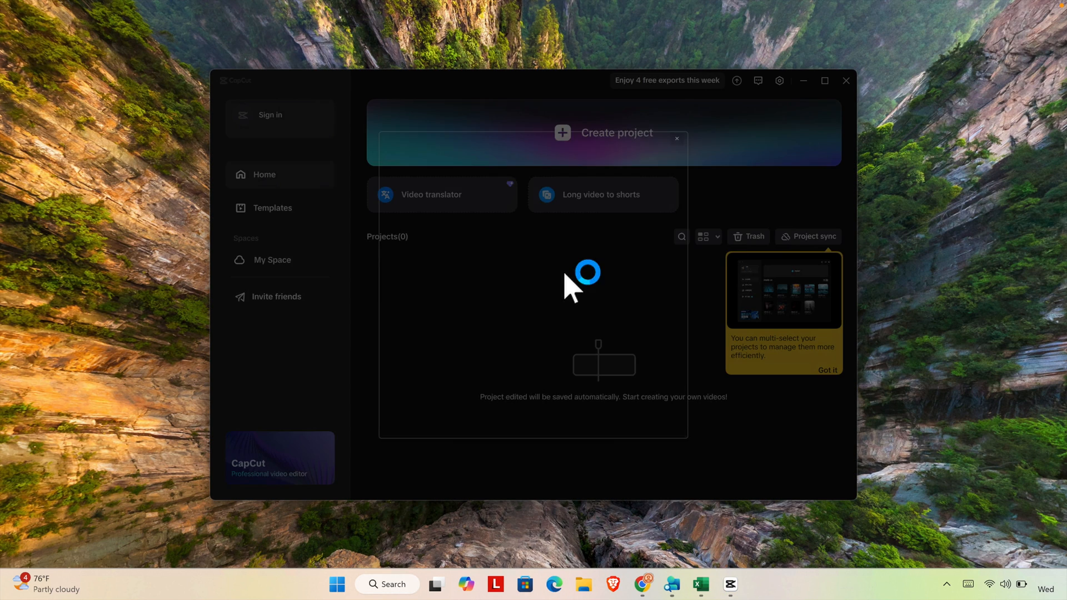